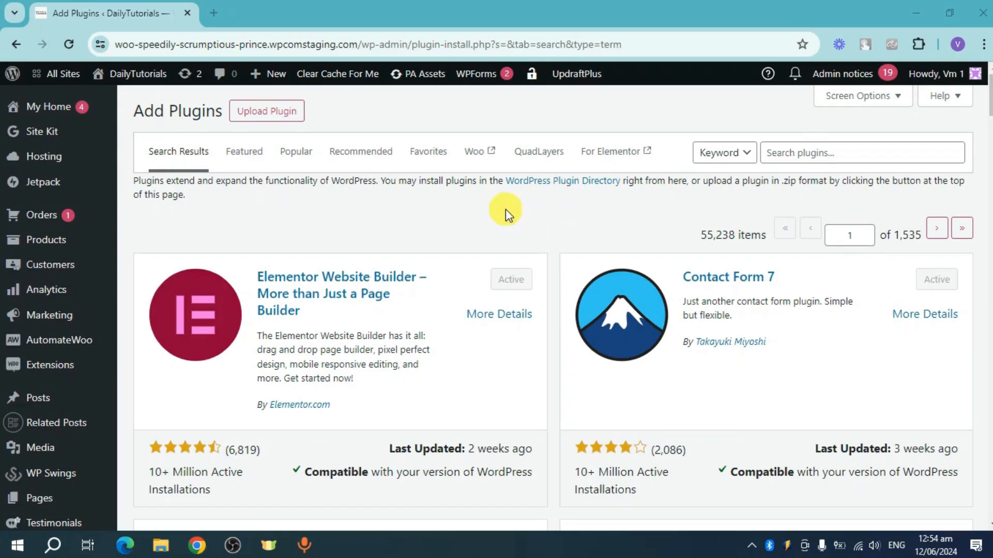
mouse_move(399, 226)
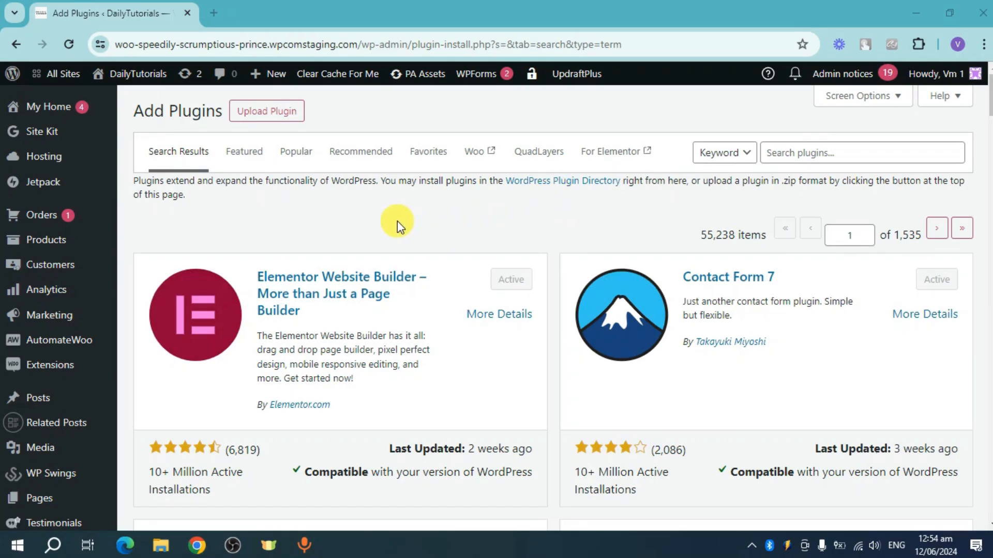
Search the plugin directory for "multilingual" to list translation plugins such as GTranslate.
click(861, 152)
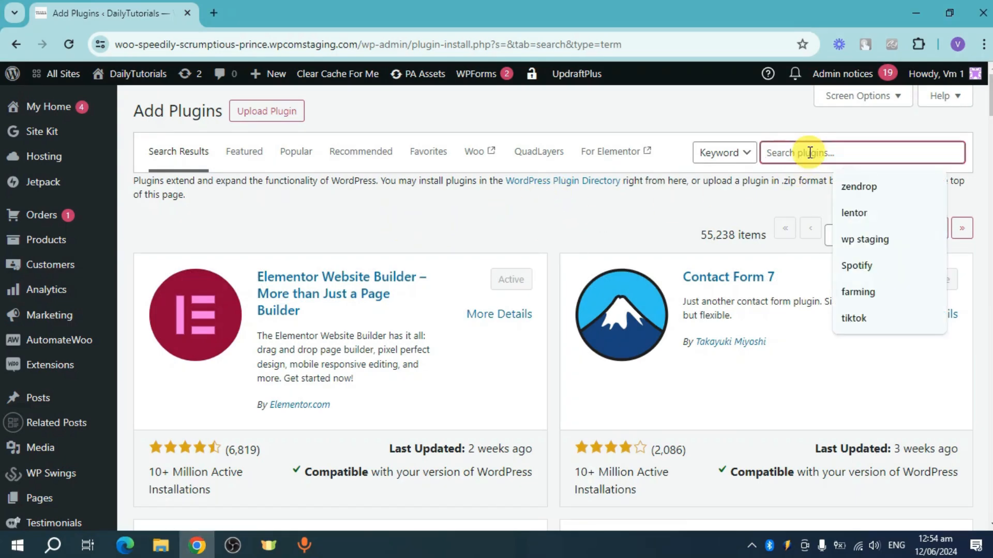
text(multilingual)
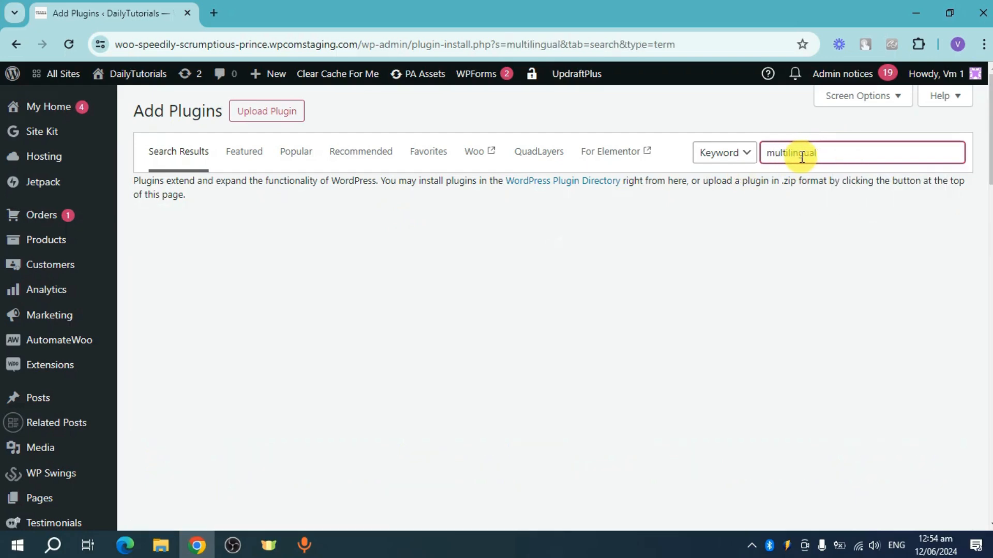
mouse_move(739, 192)
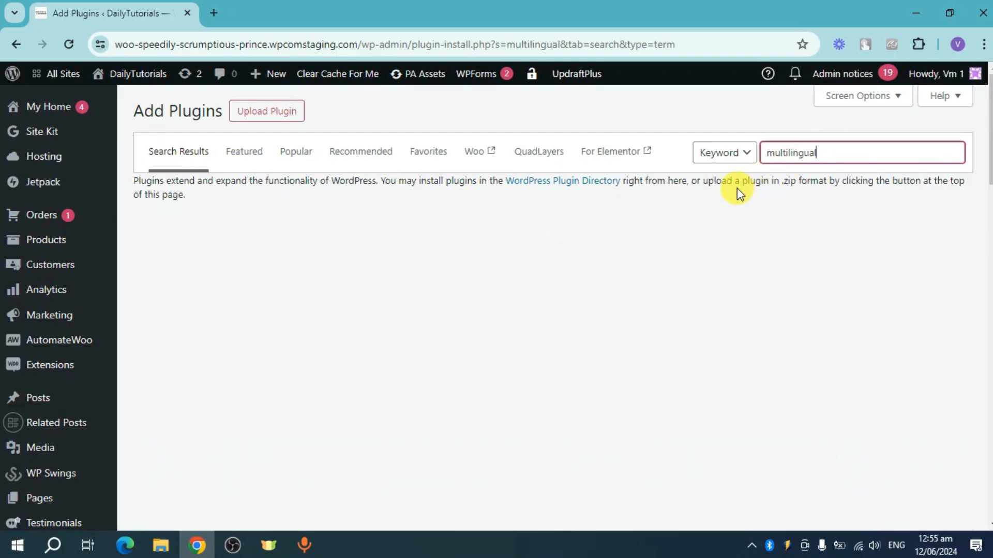
key(Return)
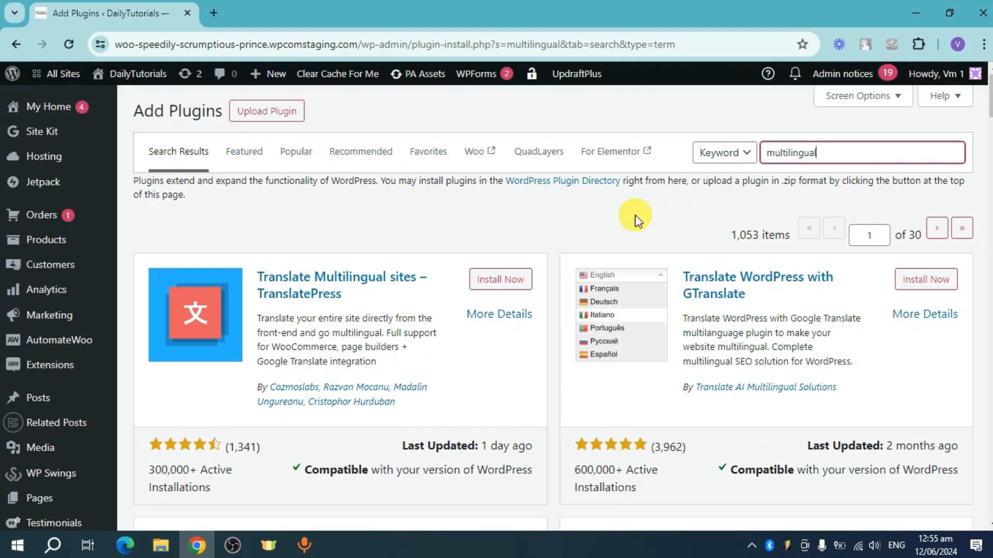
mouse_move(453, 380)
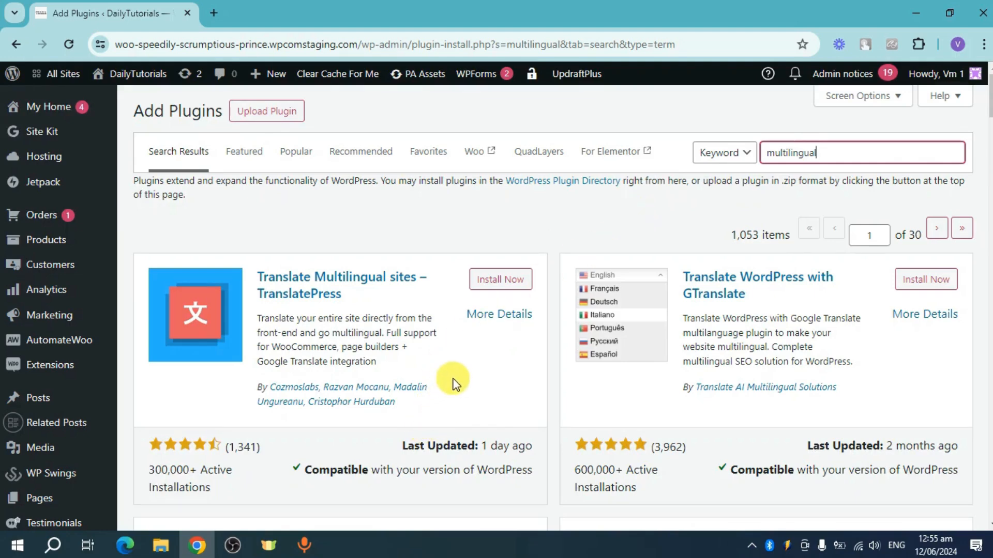
mouse_move(749, 375)
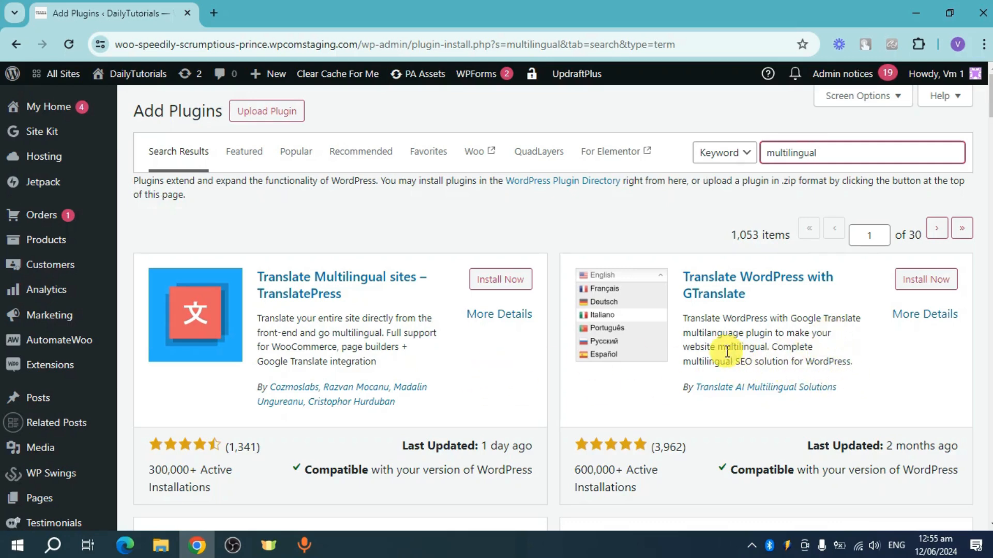
mouse_move(822, 298)
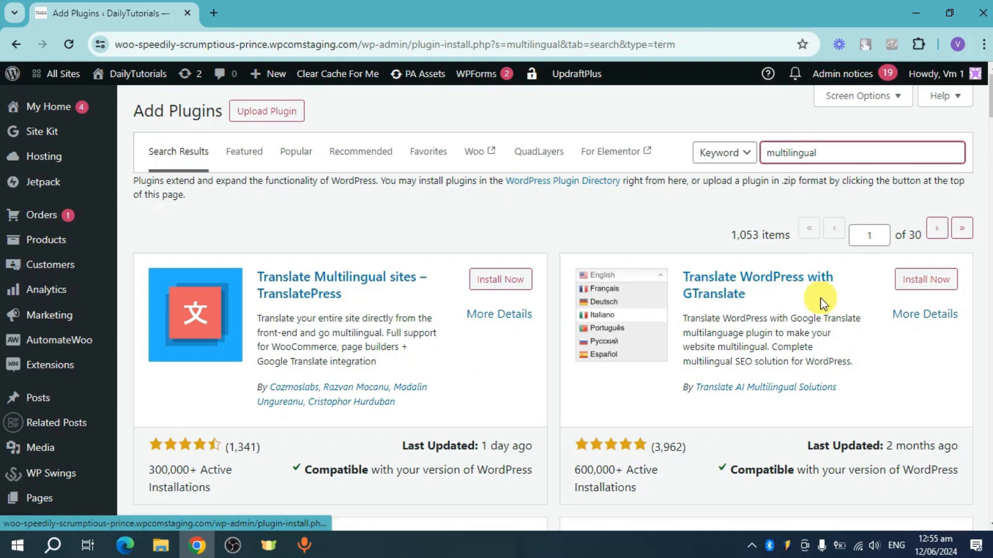
Install and activate the Translate WordPress with GTranslate plugin.
click(925, 278)
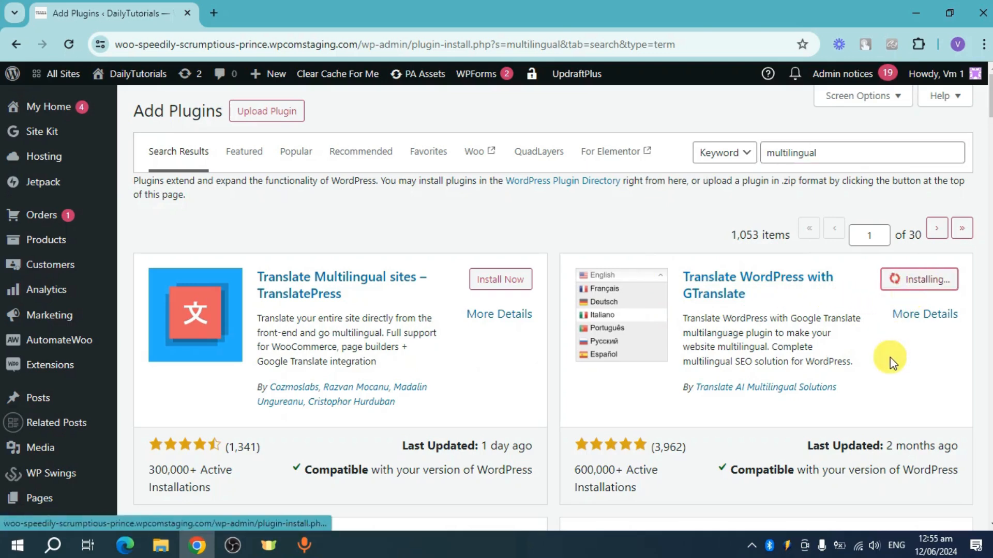
mouse_move(849, 345)
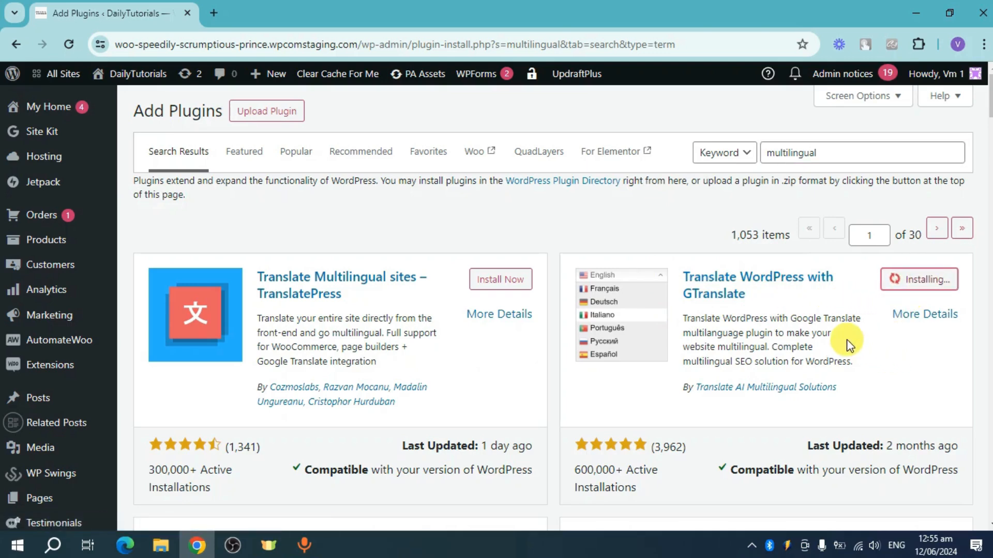
mouse_move(874, 347)
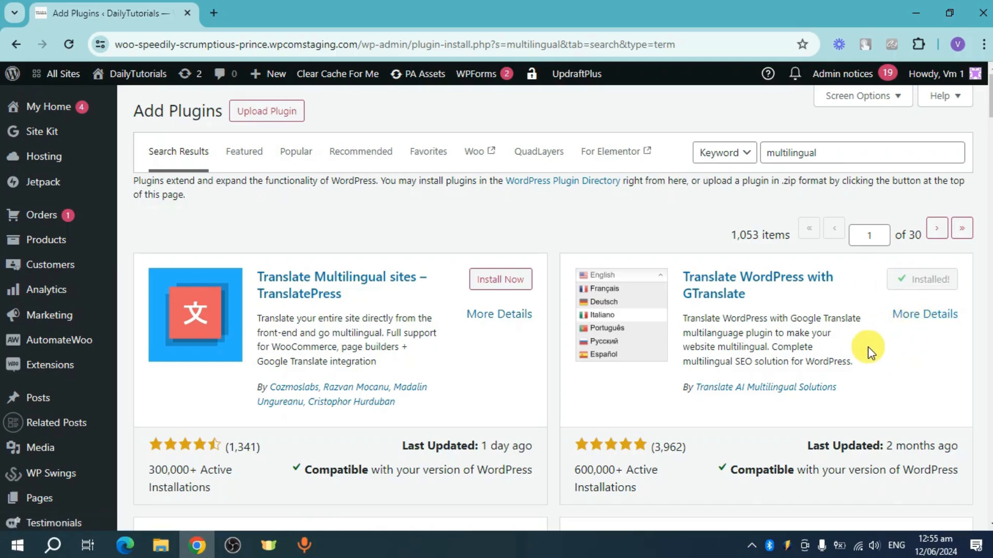
mouse_move(934, 302)
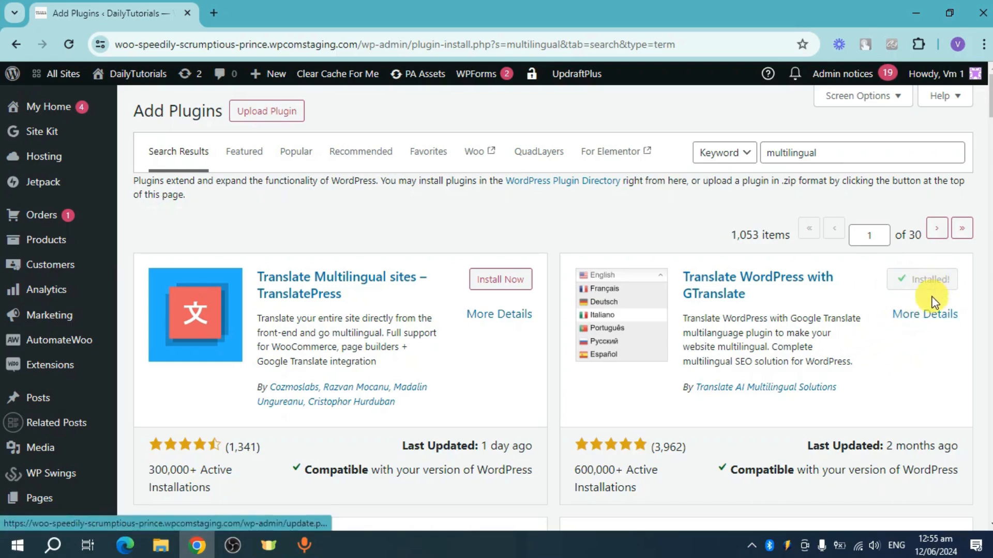
click(922, 279)
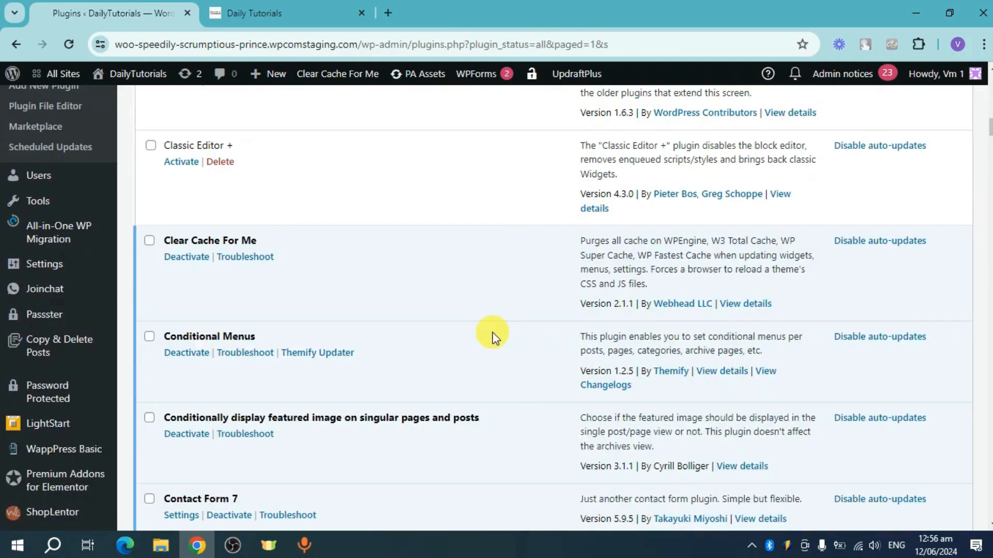
mouse_move(244, 384)
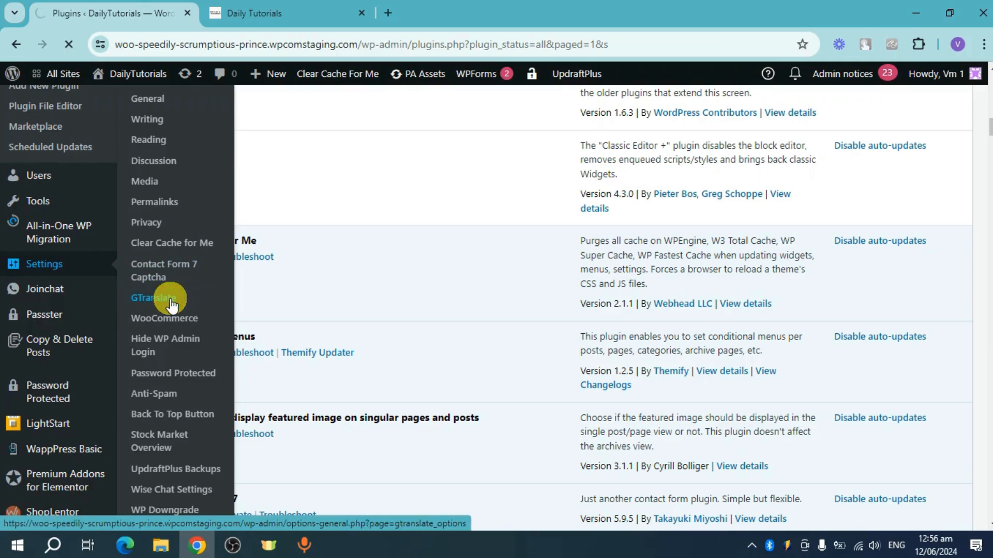
Set GTranslate's widget look to "Nice dropdown with flags" on its settings page.
click(157, 298)
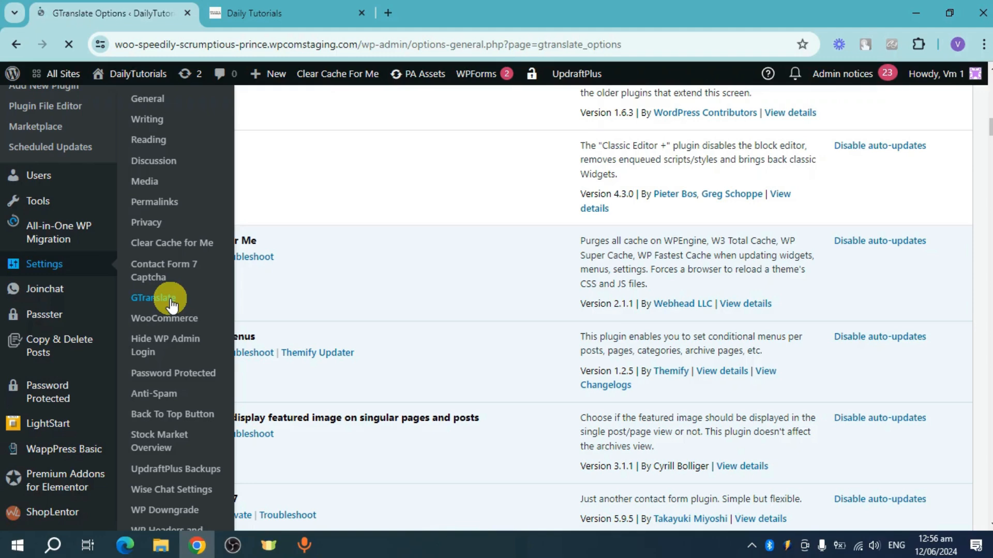
click(151, 298)
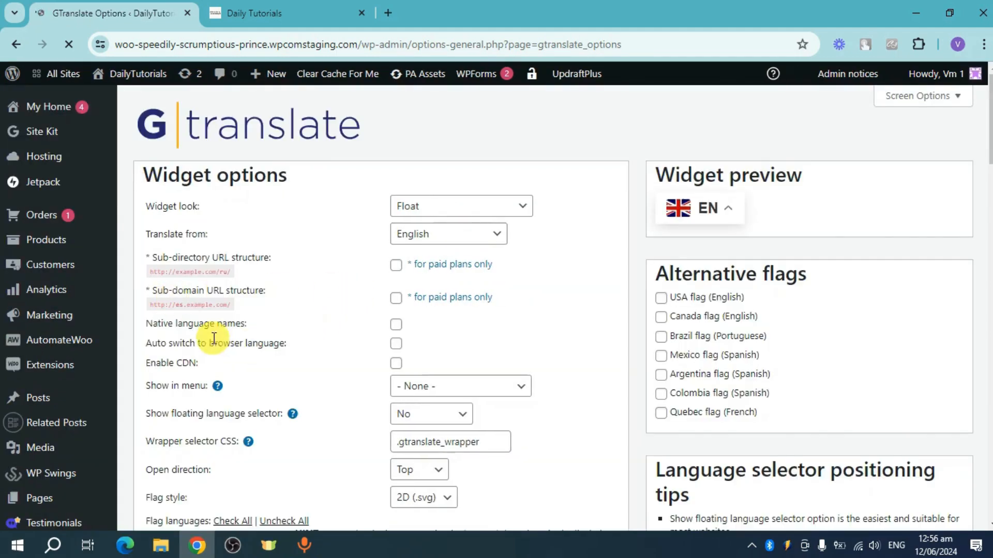
mouse_move(288, 299)
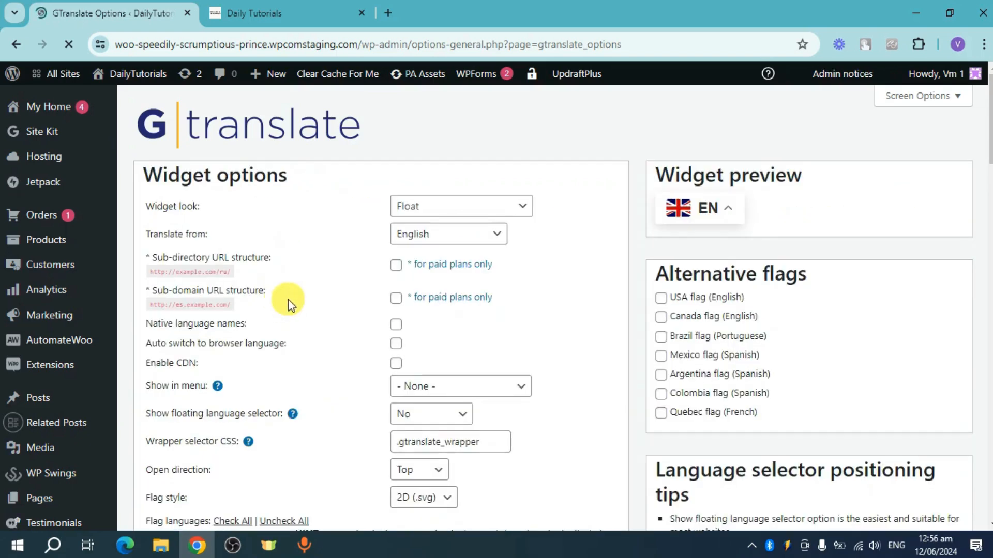
click(460, 205)
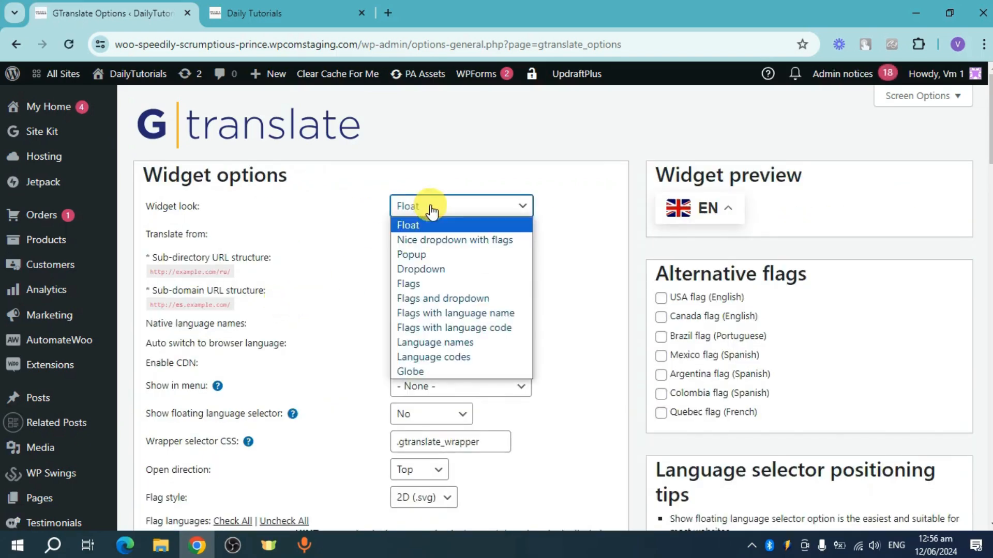
mouse_move(500, 240)
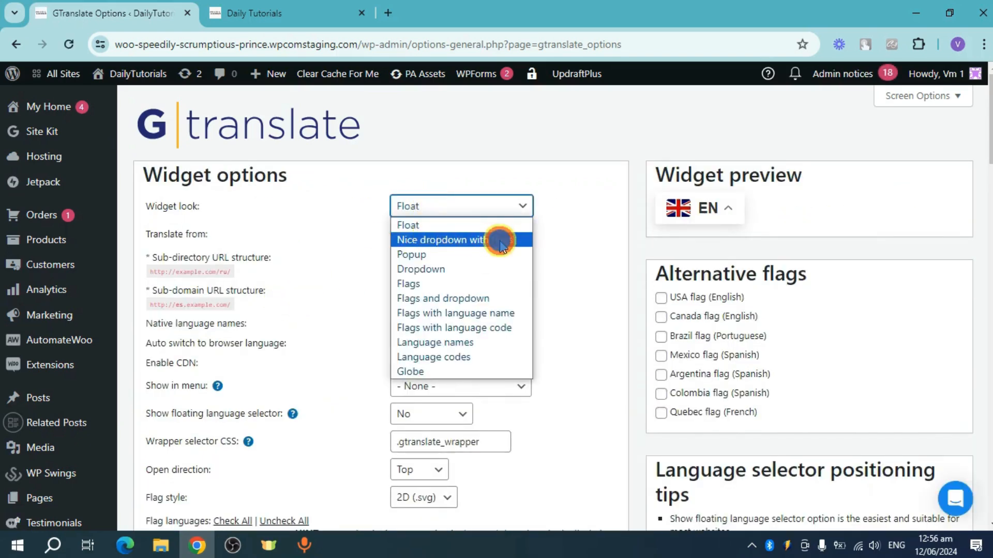
click(441, 240)
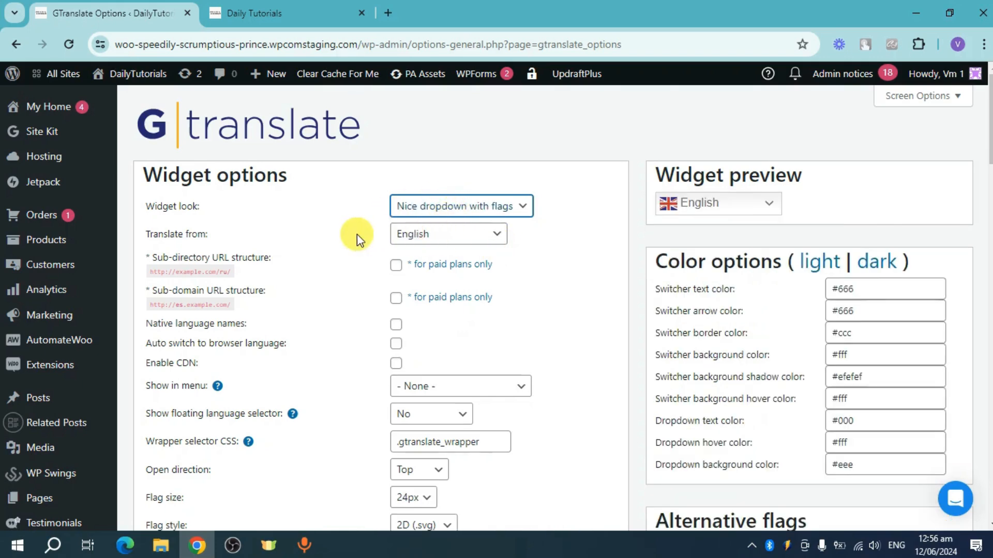
mouse_move(403, 254)
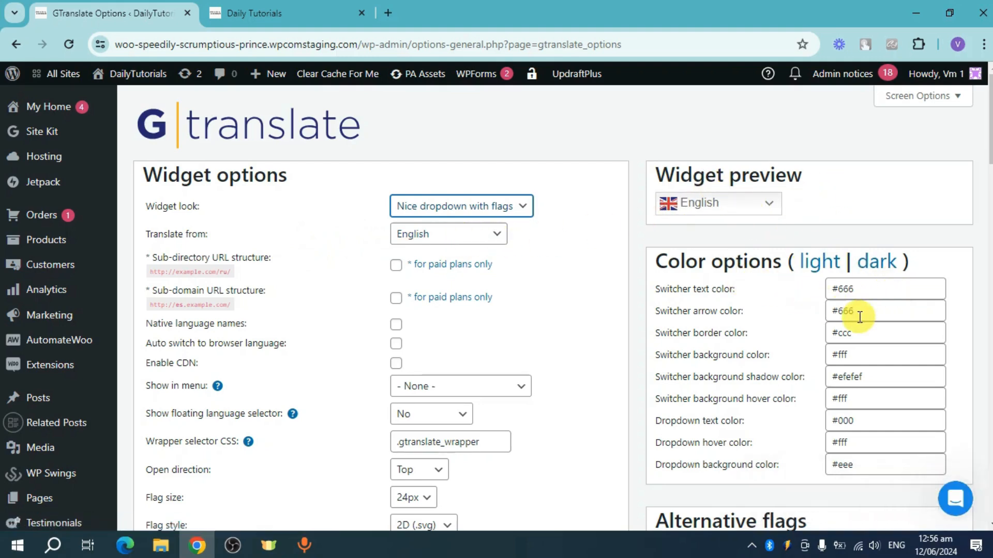
mouse_move(692, 372)
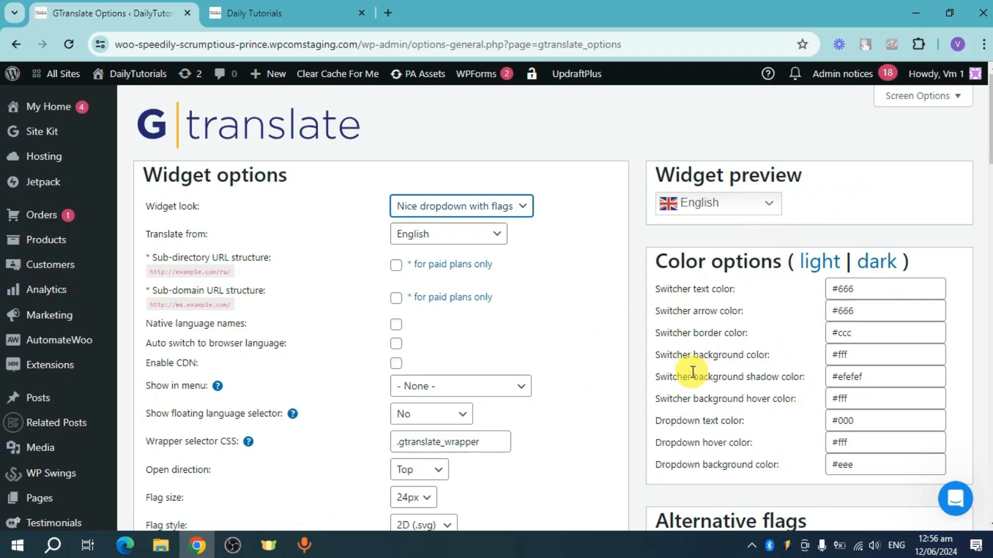
Check all GTranslate flag languages and save the settings.
scroll(down, 3)
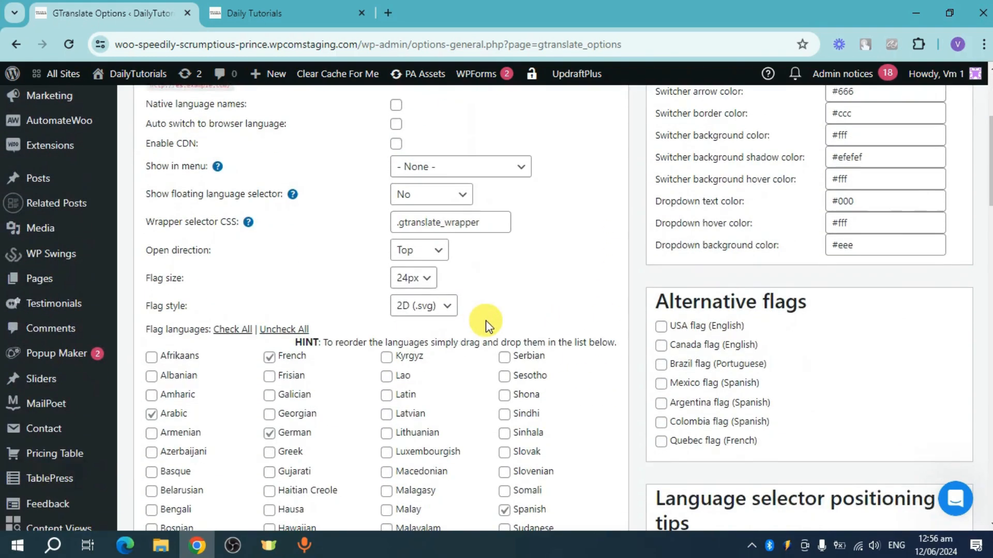
scroll(down, 3)
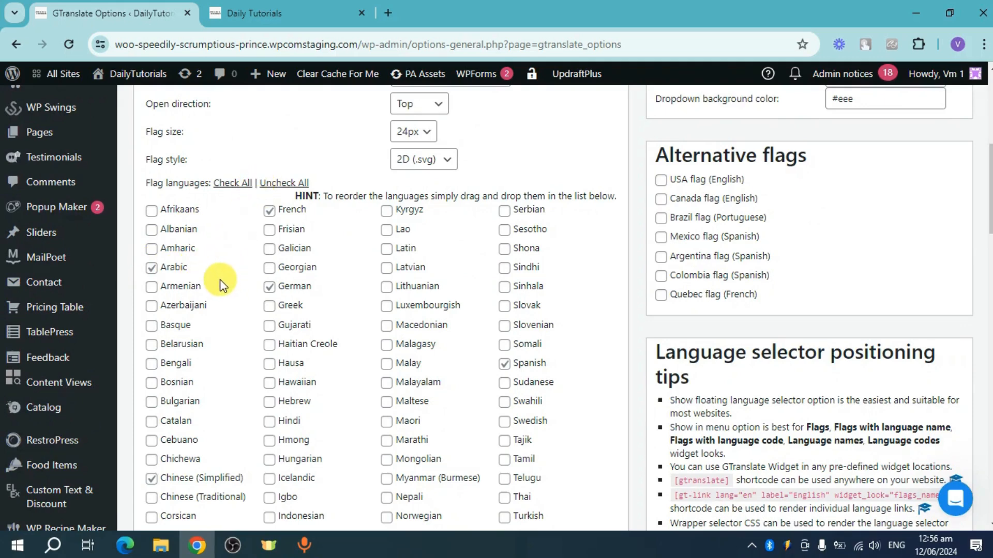
click(232, 183)
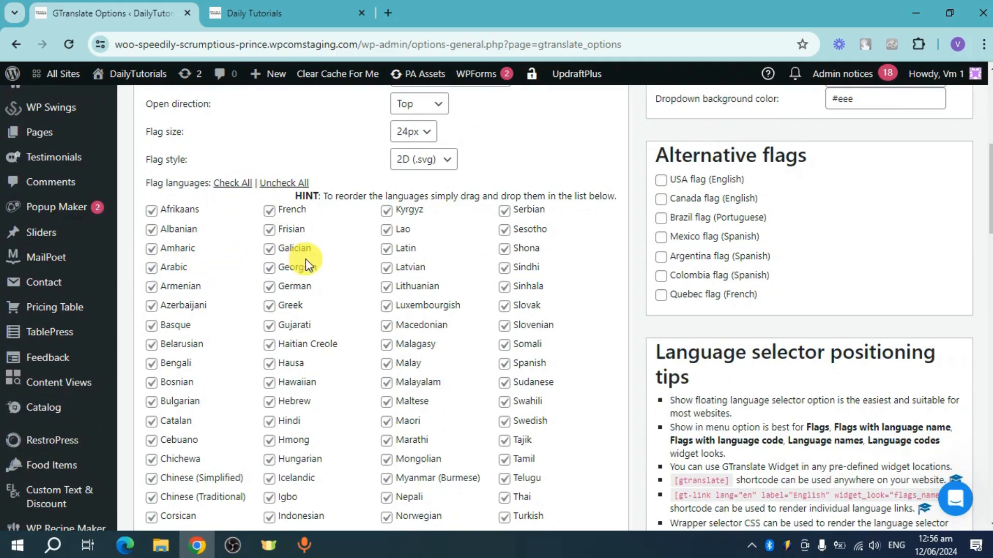
scroll(down, 3)
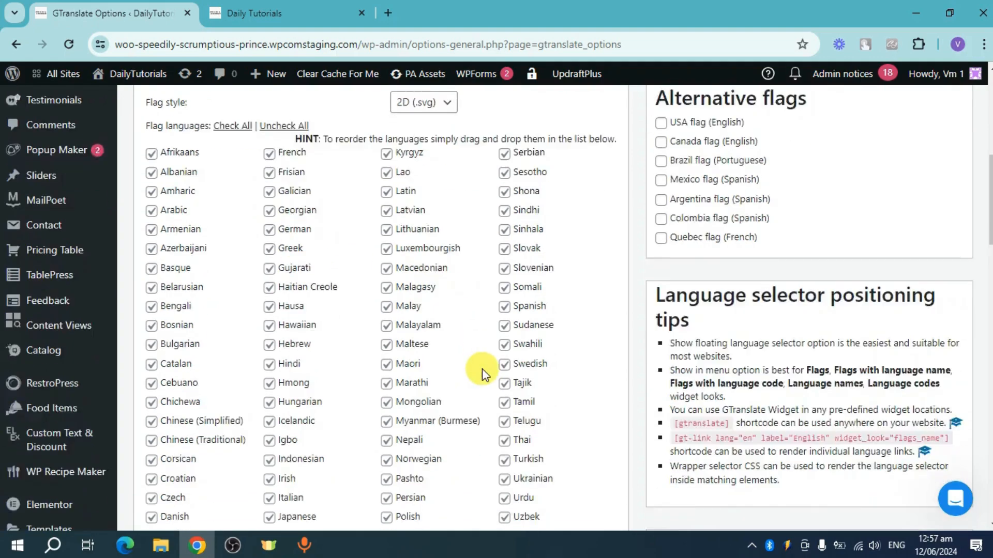
scroll(down, 3)
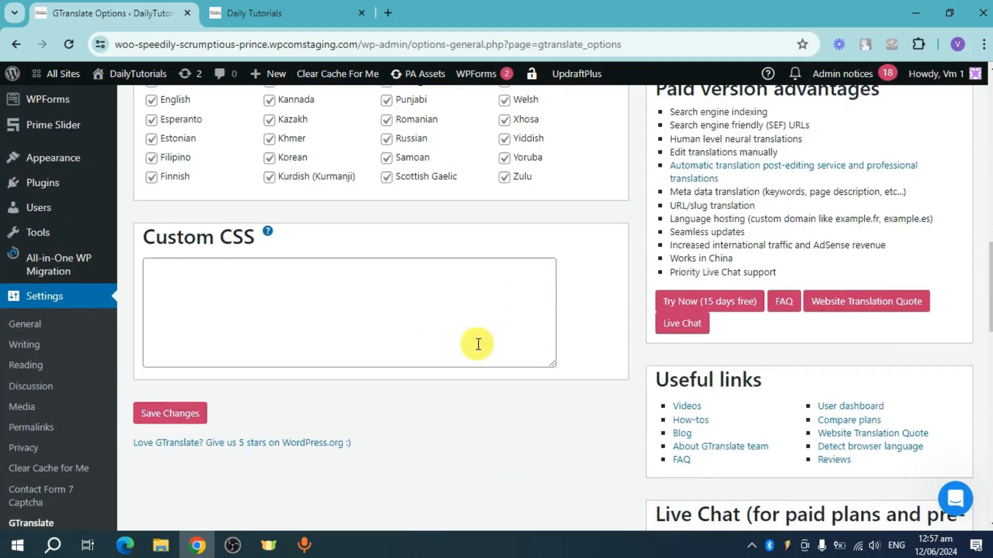
click(169, 412)
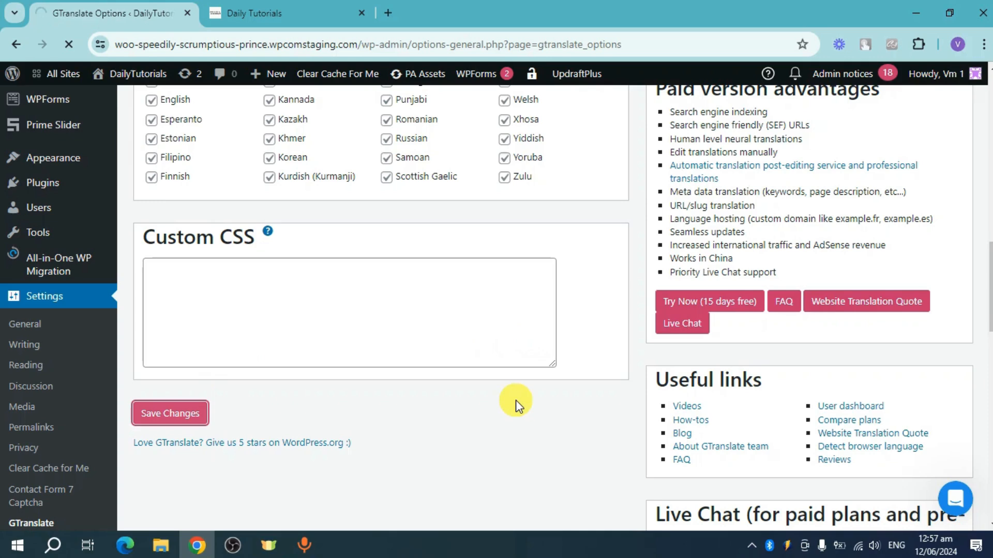
click(169, 413)
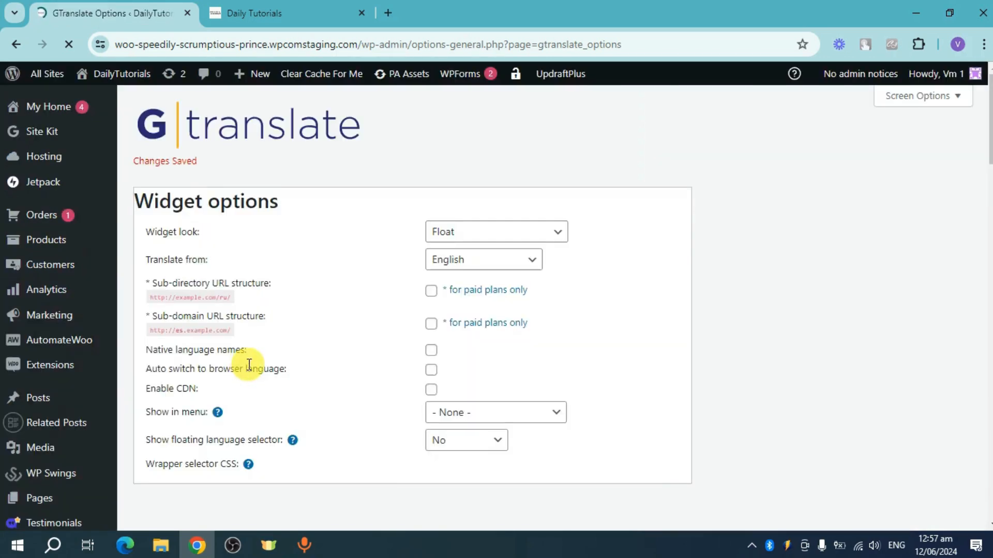
click(257, 12)
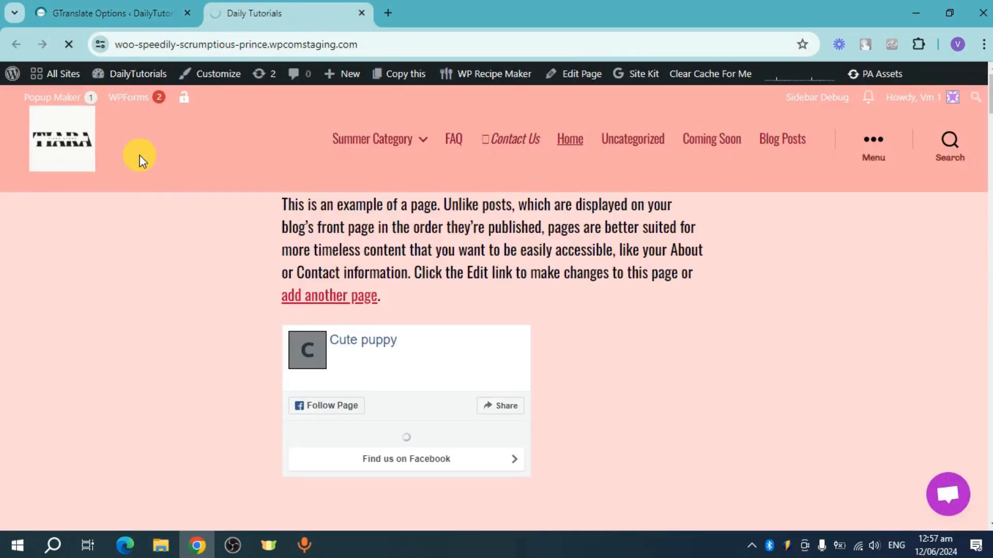
mouse_move(264, 401)
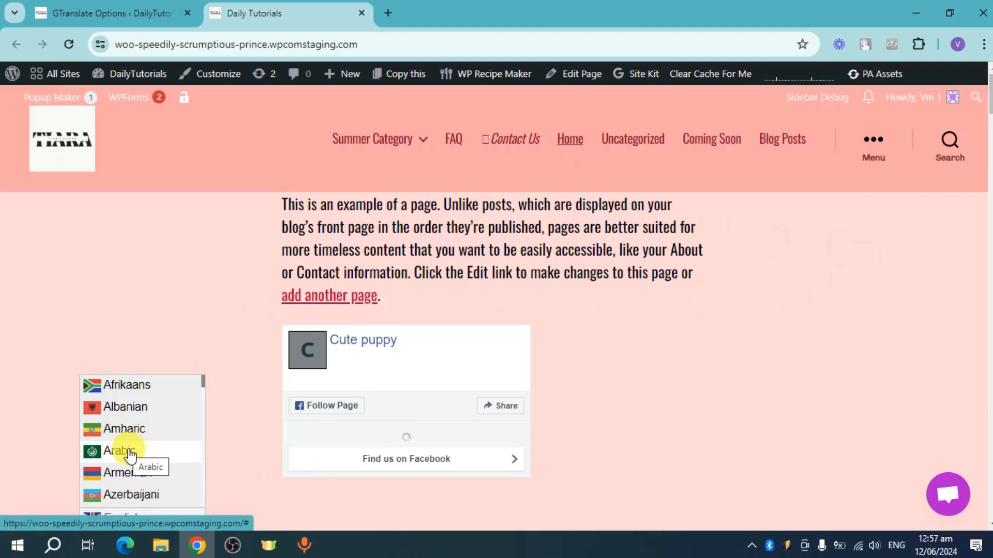
Choose Arabic from the front page's GTranslate flag dropdown to translate the page.
click(119, 452)
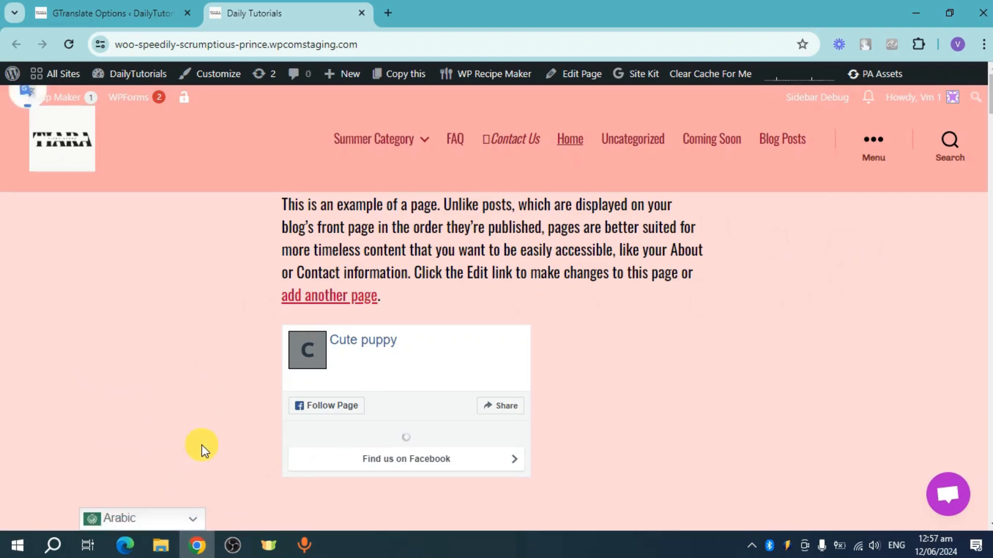
click(141, 518)
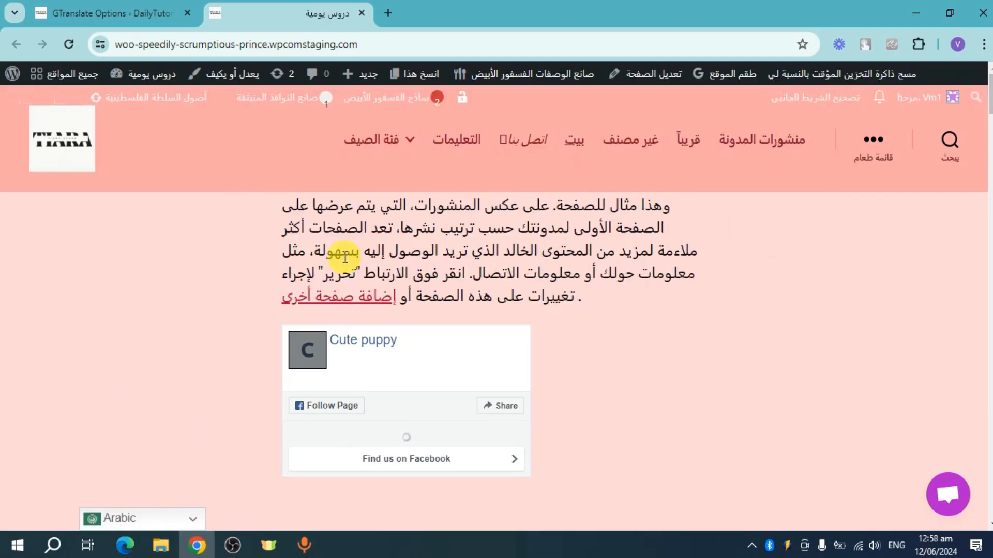
mouse_move(288, 454)
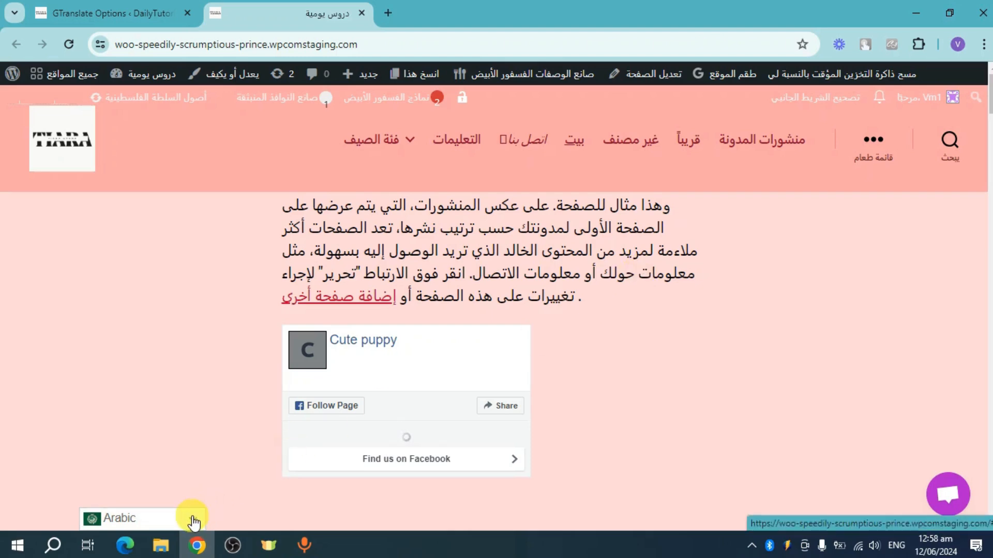
mouse_move(796, 400)
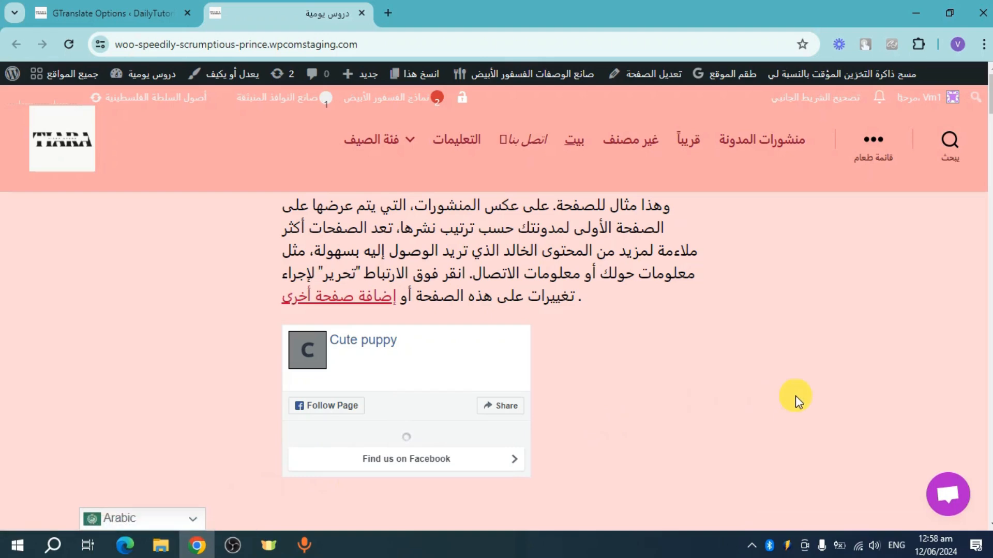